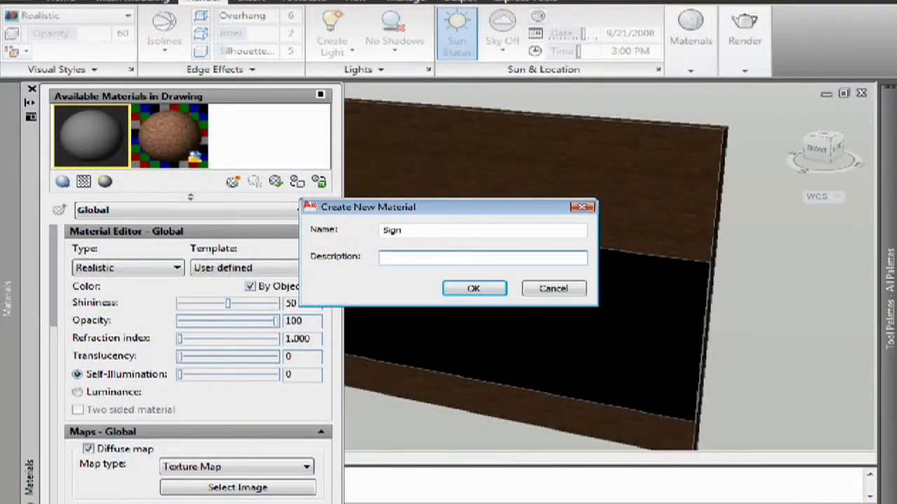
Create the material with name Sign and description Grand Hotel Sign
{"action": "type", "text": "Grand Hotel"}
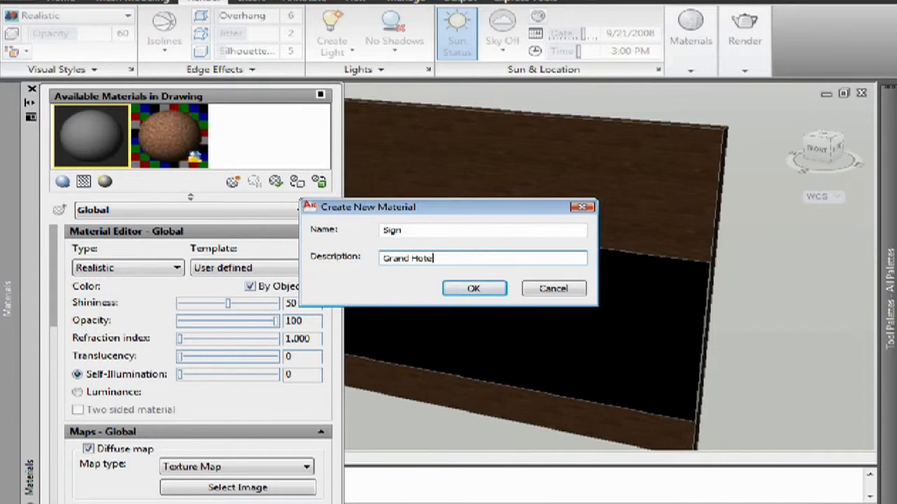
{"action": "type", "text": "Sign"}
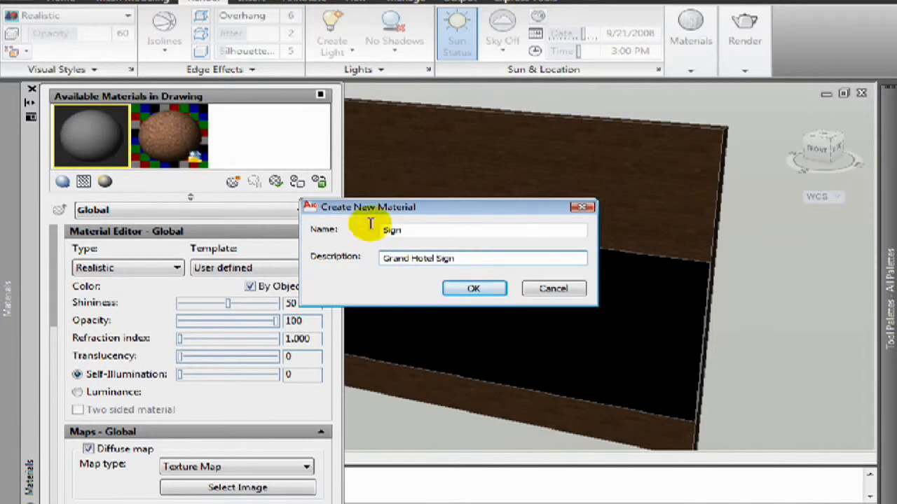
{"action": "left_click", "coordinate": [474, 289]}
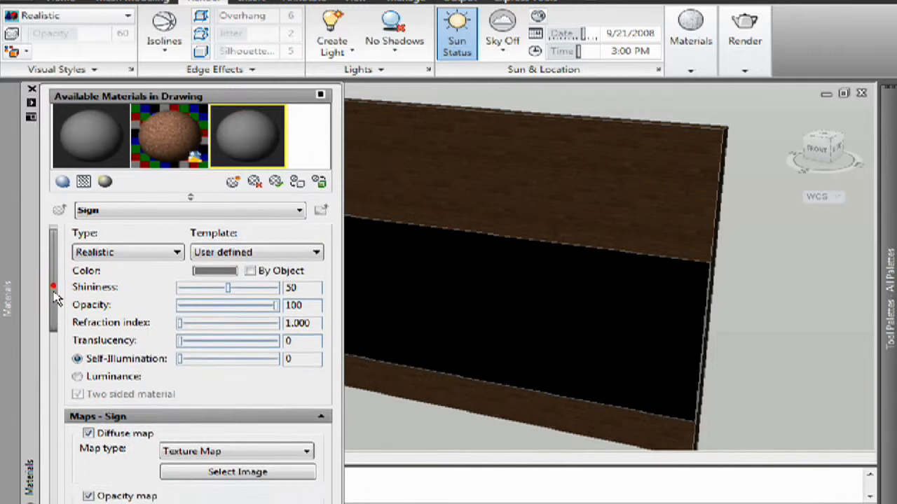
Load the gold lettering Grand.jpg image as the Sign material's diffuse map
{"action": "scroll", "scroll_direction": "down", "scroll_amount": 3}
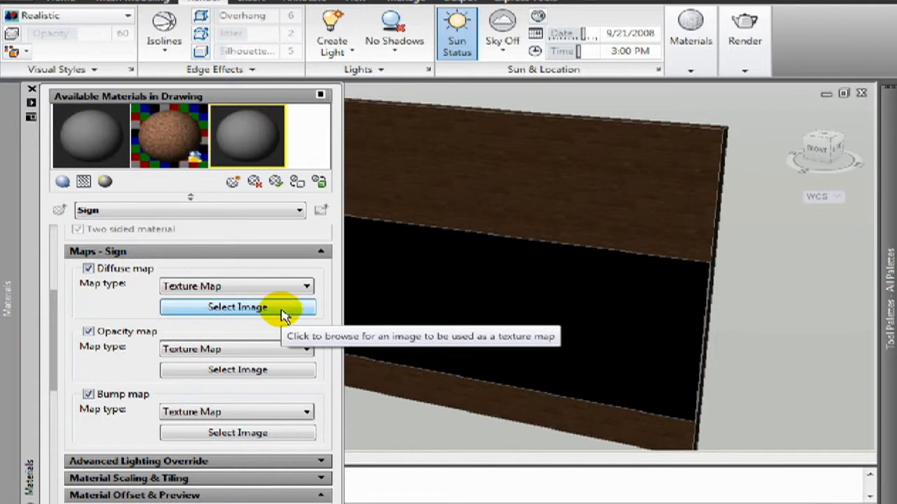
{"action": "left_click", "coordinate": [238, 307]}
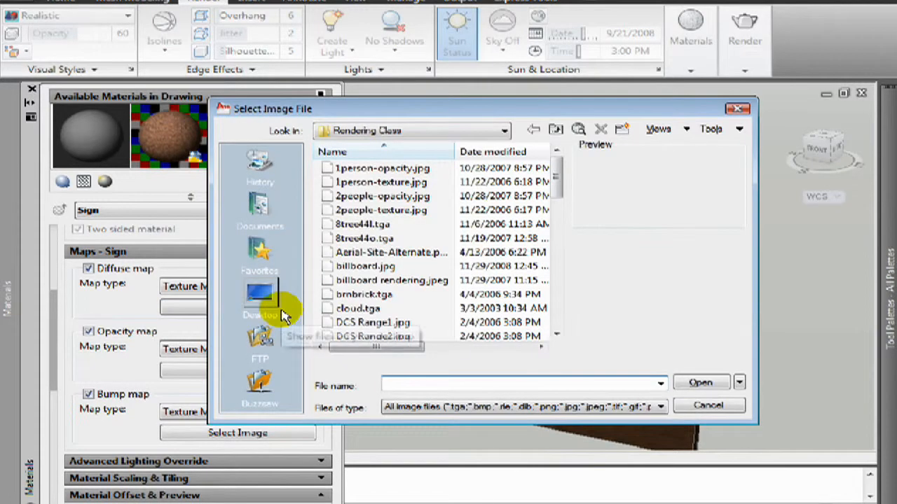
{"action": "scroll", "scroll_direction": "down", "scroll_amount": 3}
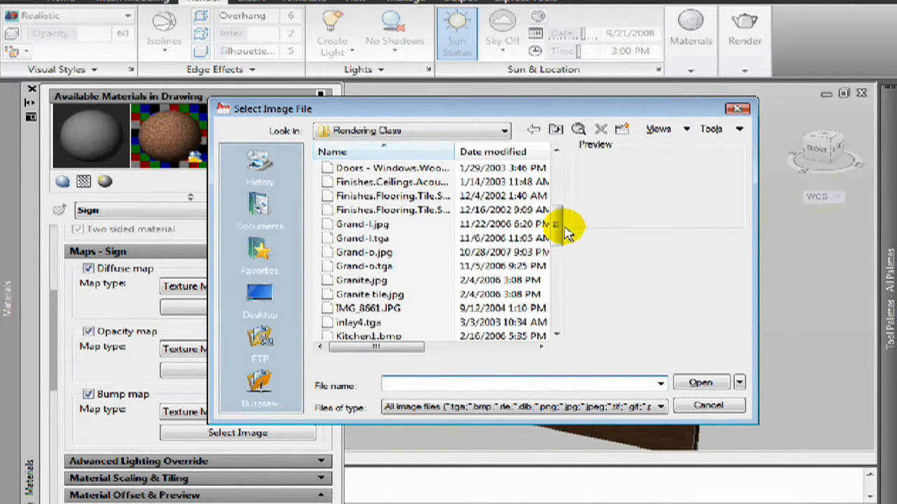
{"action": "left_click", "coordinate": [362, 224]}
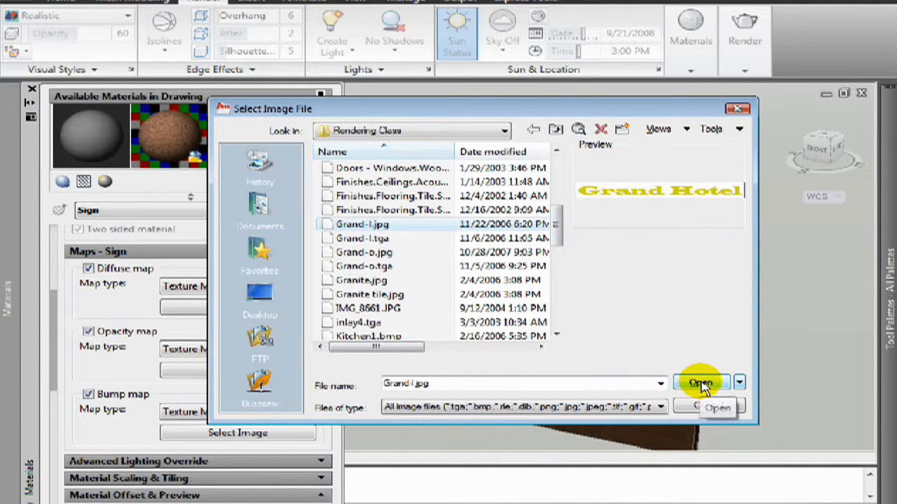
{"action": "left_click", "coordinate": [700, 384]}
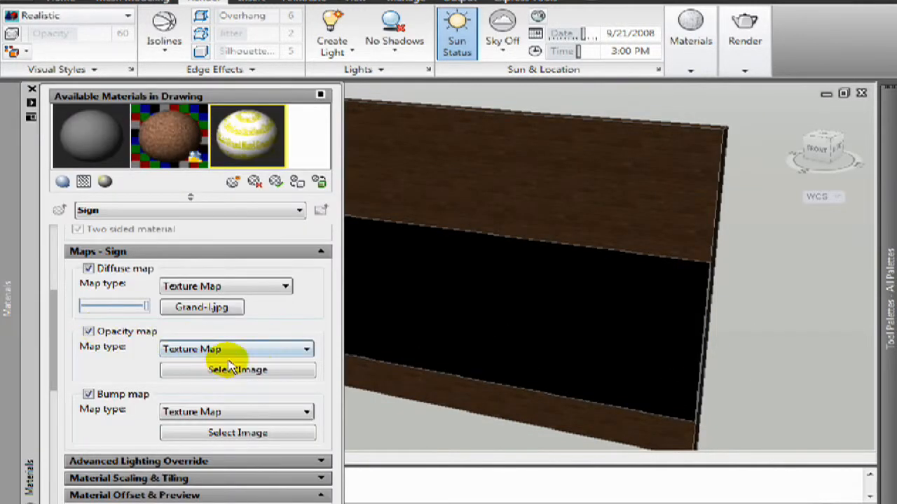
Load the black-and-white Grand-o.jpg image as the Sign material's opacity map
{"action": "left_click", "coordinate": [238, 370]}
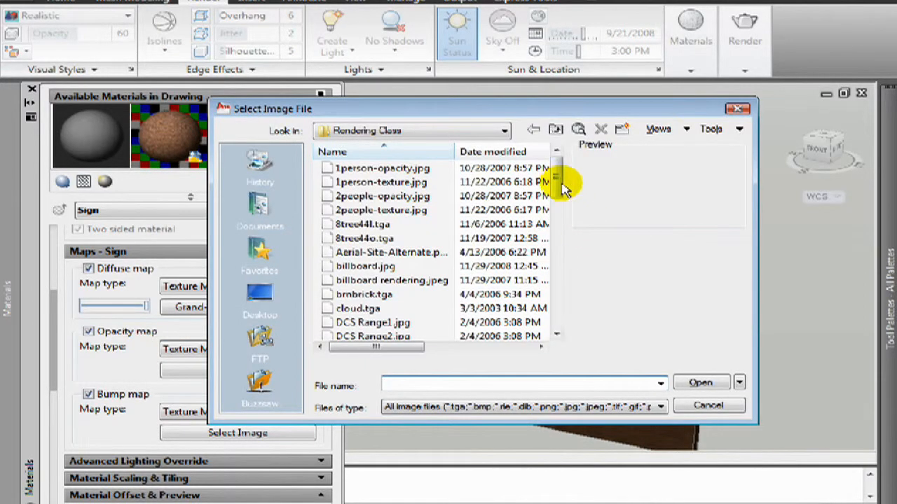
{"action": "scroll", "scroll_direction": "down", "scroll_amount": 3}
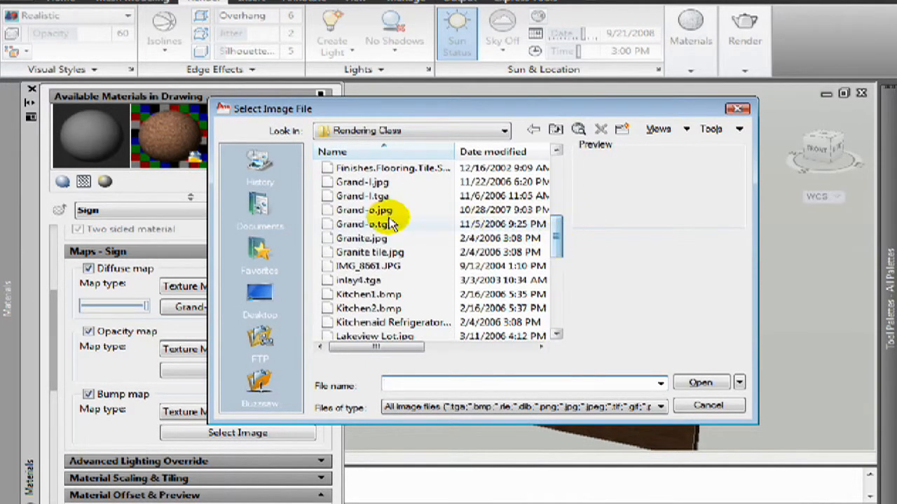
{"action": "left_click", "coordinate": [364, 210]}
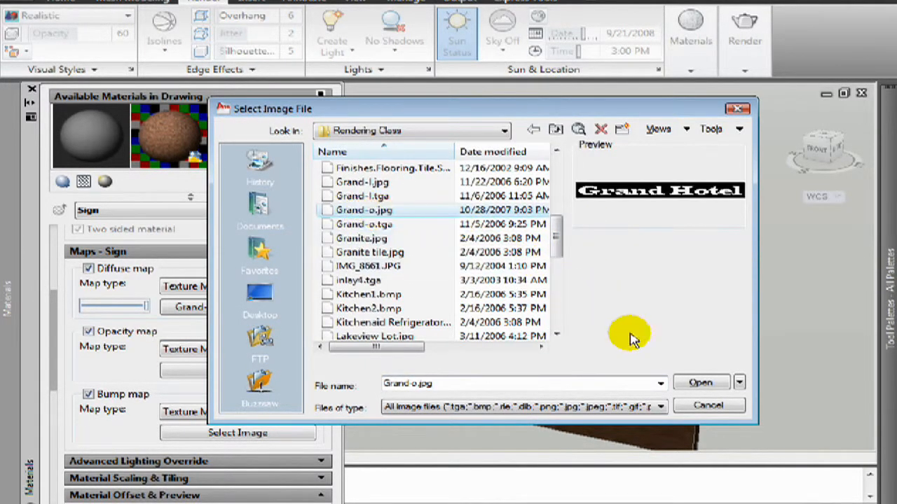
{"action": "left_click", "coordinate": [701, 382]}
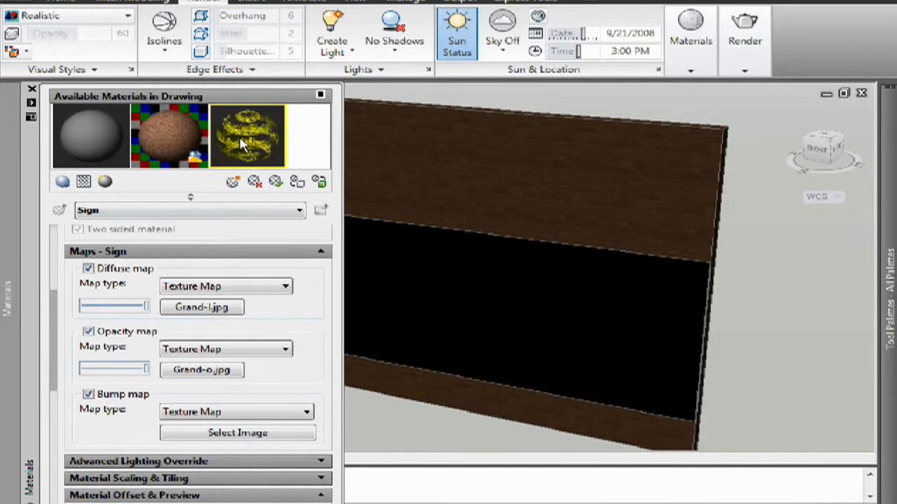
{"action": "mouse_move", "coordinate": [294, 183]}
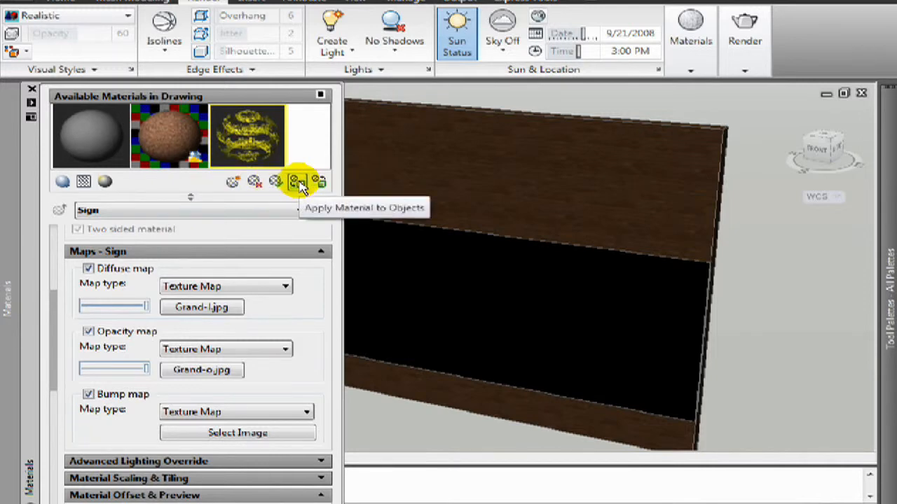
Apply the Sign material to the sign board in the viewport
{"action": "left_click", "coordinate": [296, 182]}
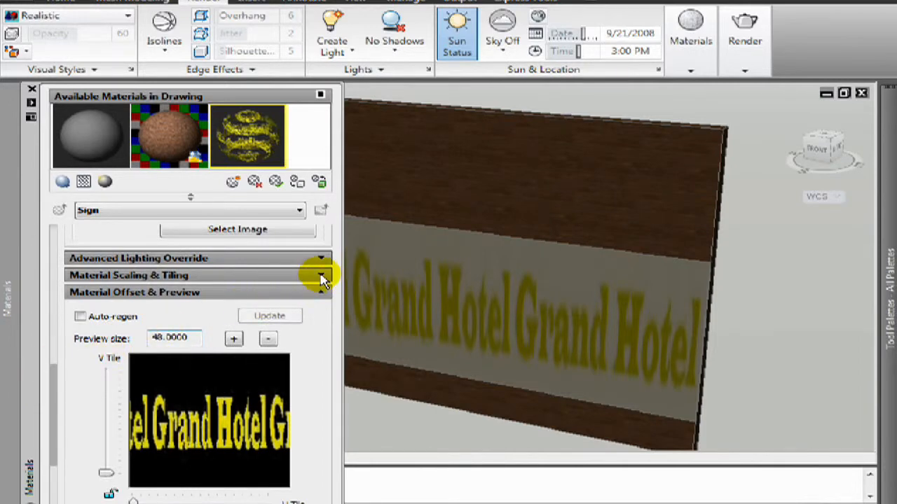
Set the Sign material's scale units to Fit to Gizmo with a U tile of 1
{"action": "left_click", "coordinate": [321, 275]}
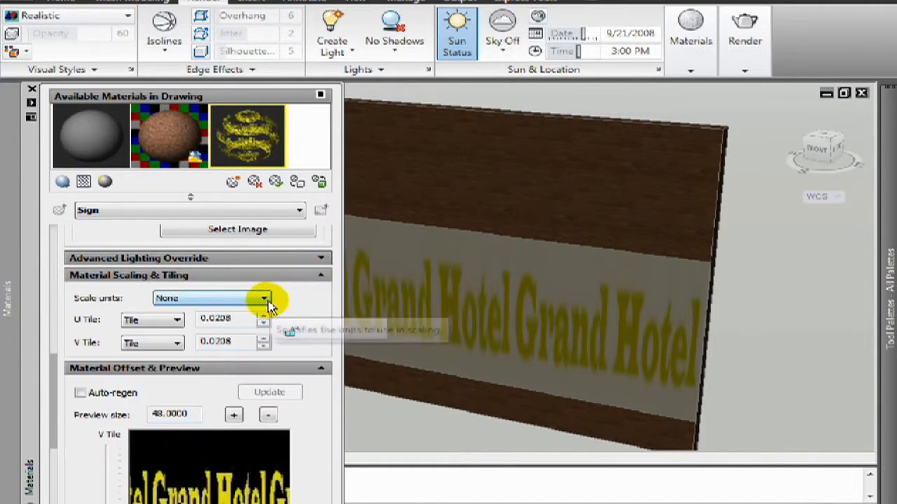
{"action": "left_click", "coordinate": [264, 299]}
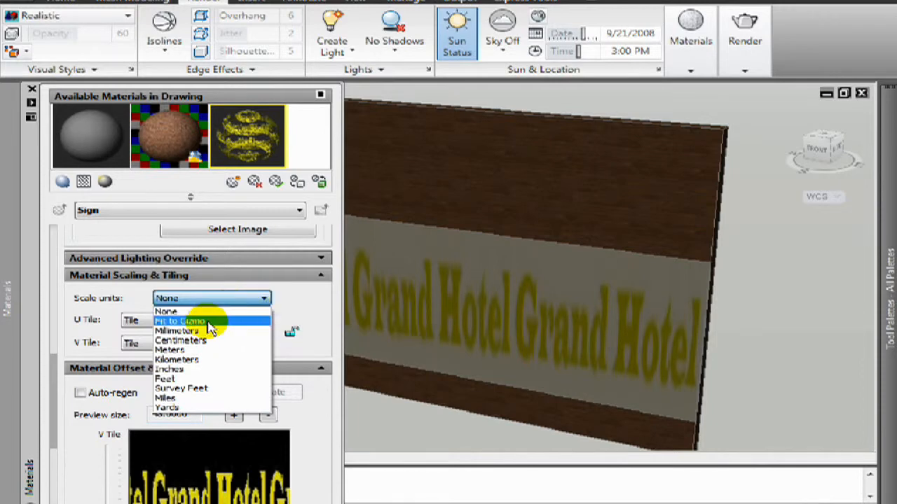
{"action": "left_click", "coordinate": [180, 321]}
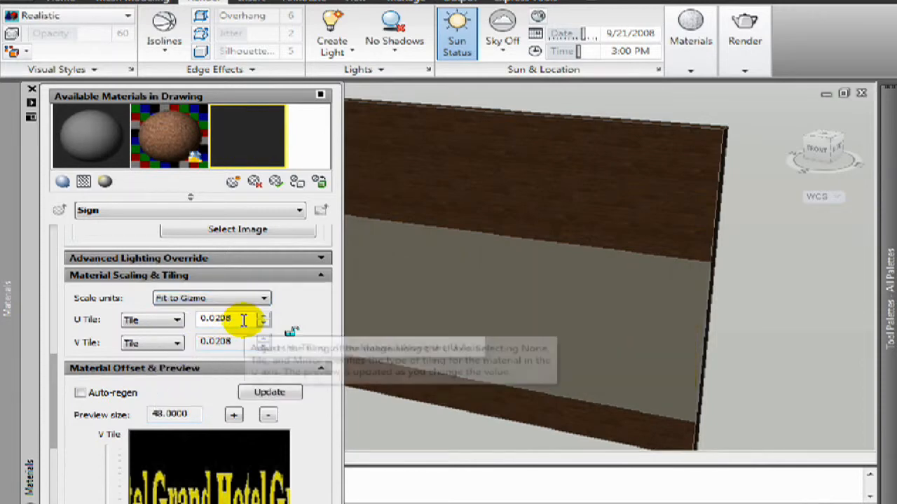
{"action": "type", "text": "1"}
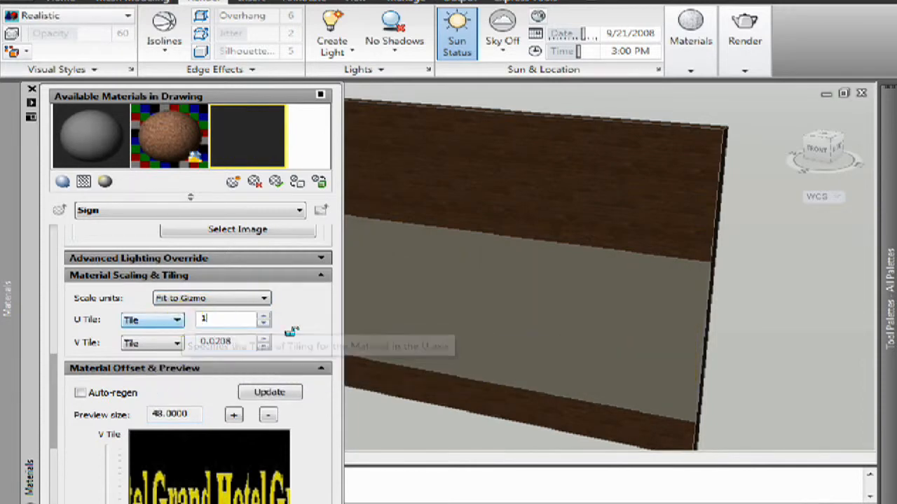